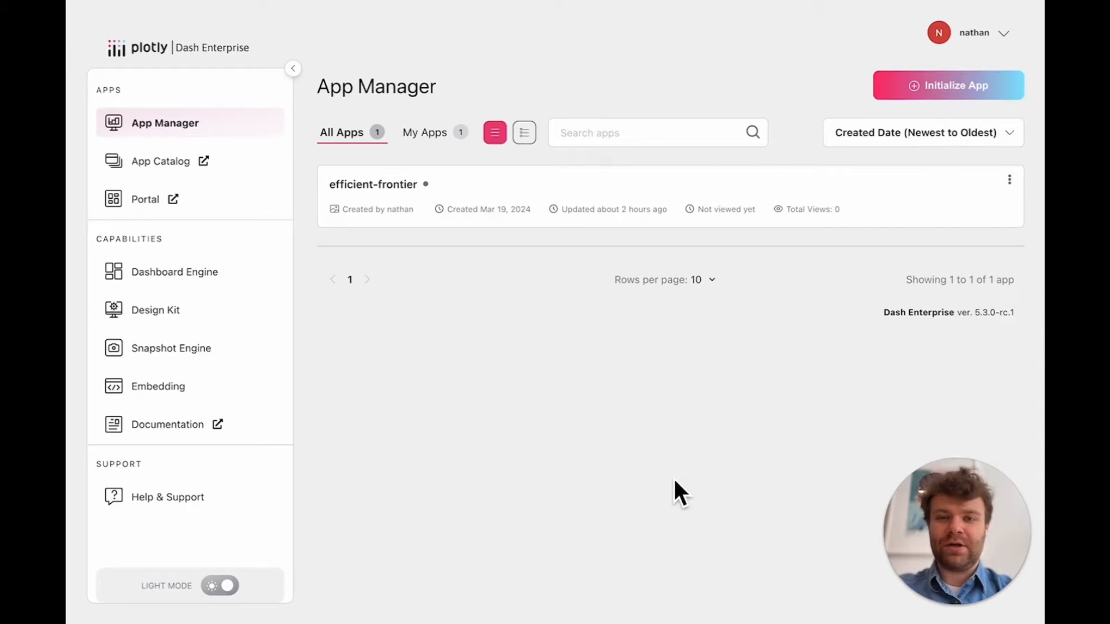
pyautogui.moveTo(623, 207)
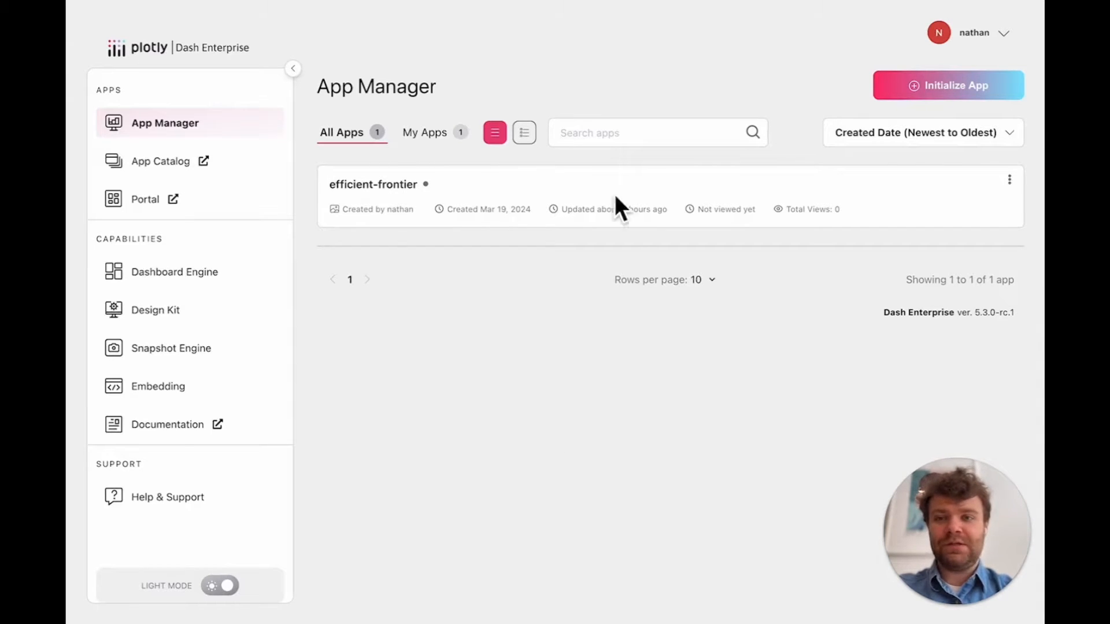
pyautogui.moveTo(386, 206)
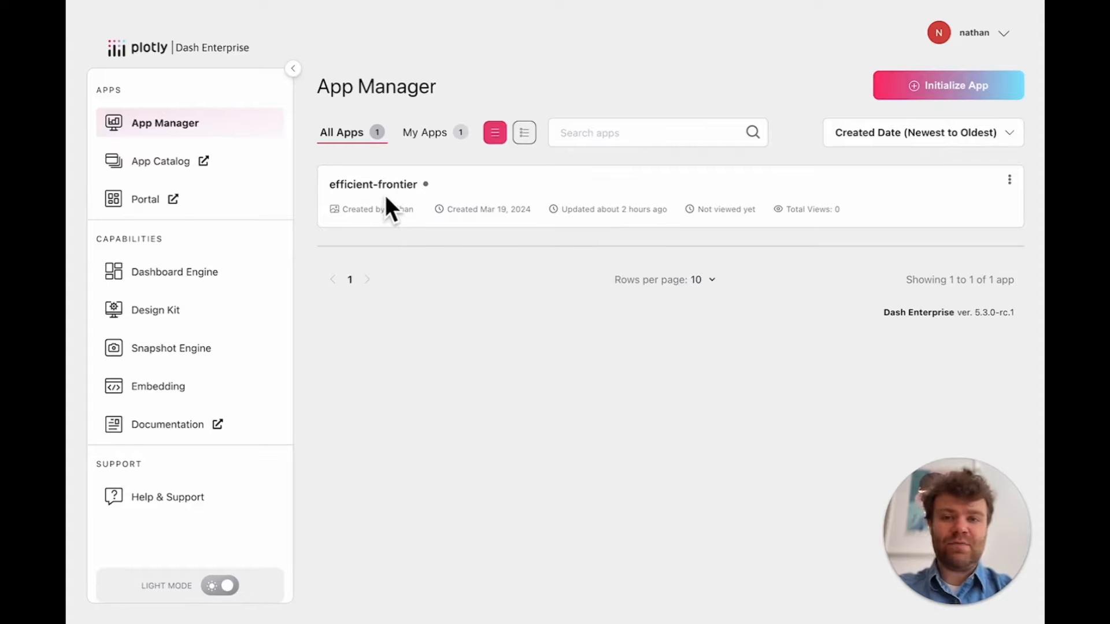
# - Show the efficient-frontier app's Workspace information page from App Manager
pyautogui.click(374, 184)
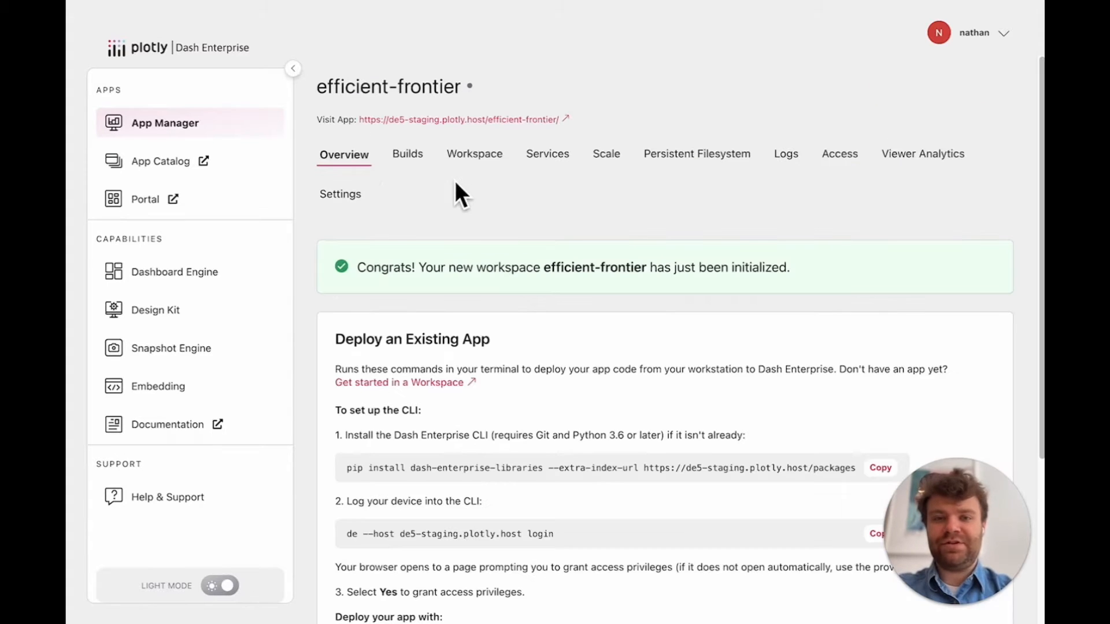
pyautogui.click(473, 154)
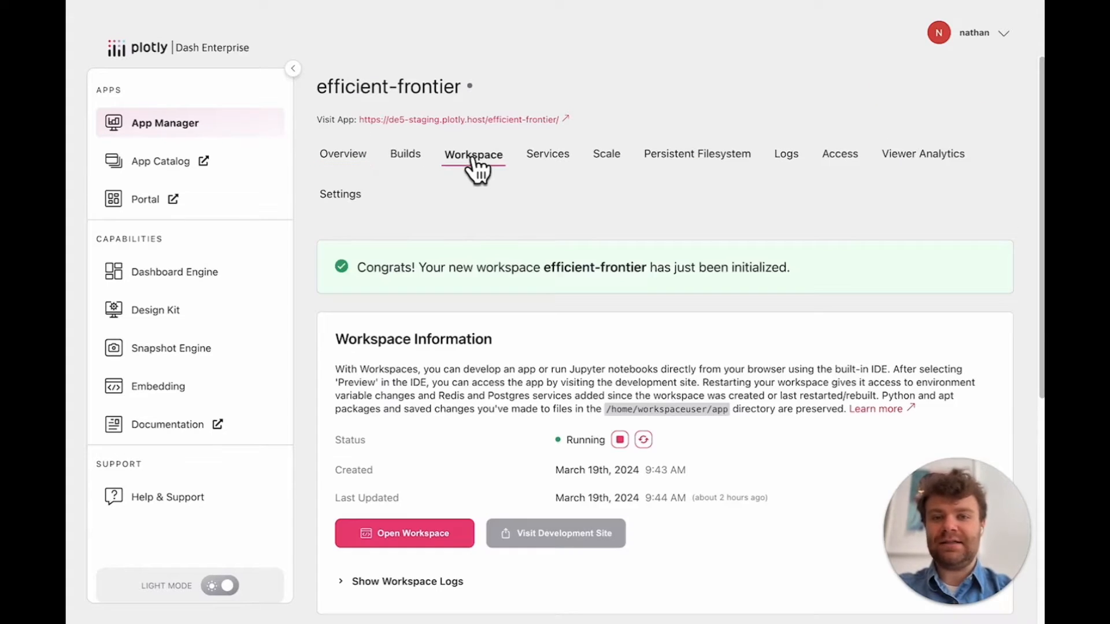
pyautogui.moveTo(405, 533)
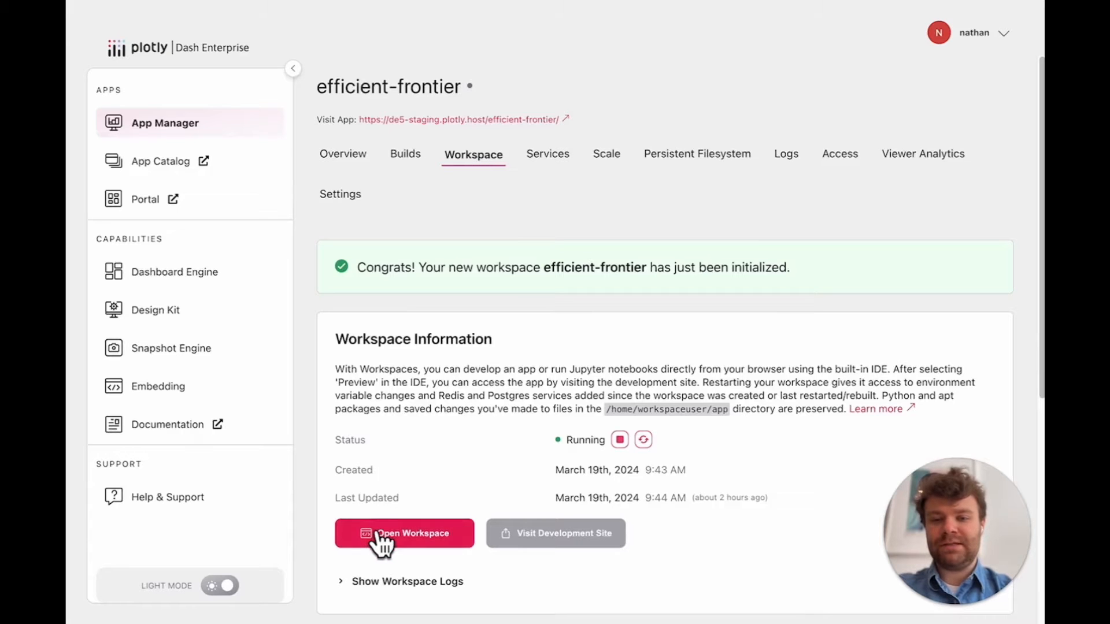
# - Launch the JupyterLab workspace and review the selected-tickers line in efficient_frontier.ipynb
pyautogui.click(404, 533)
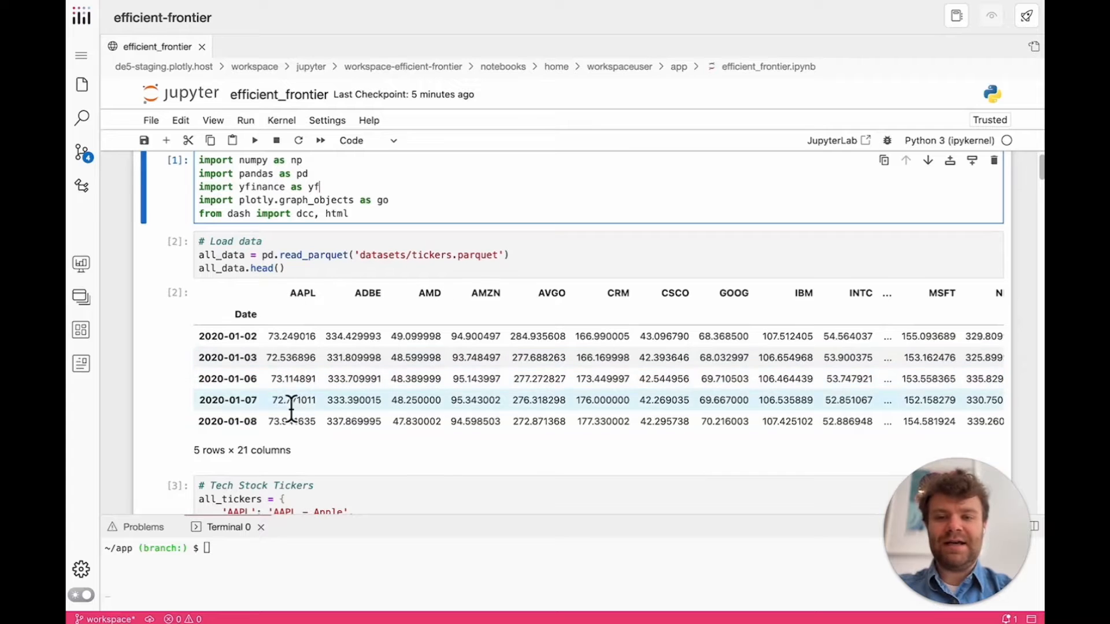
pyautogui.scroll(-3)
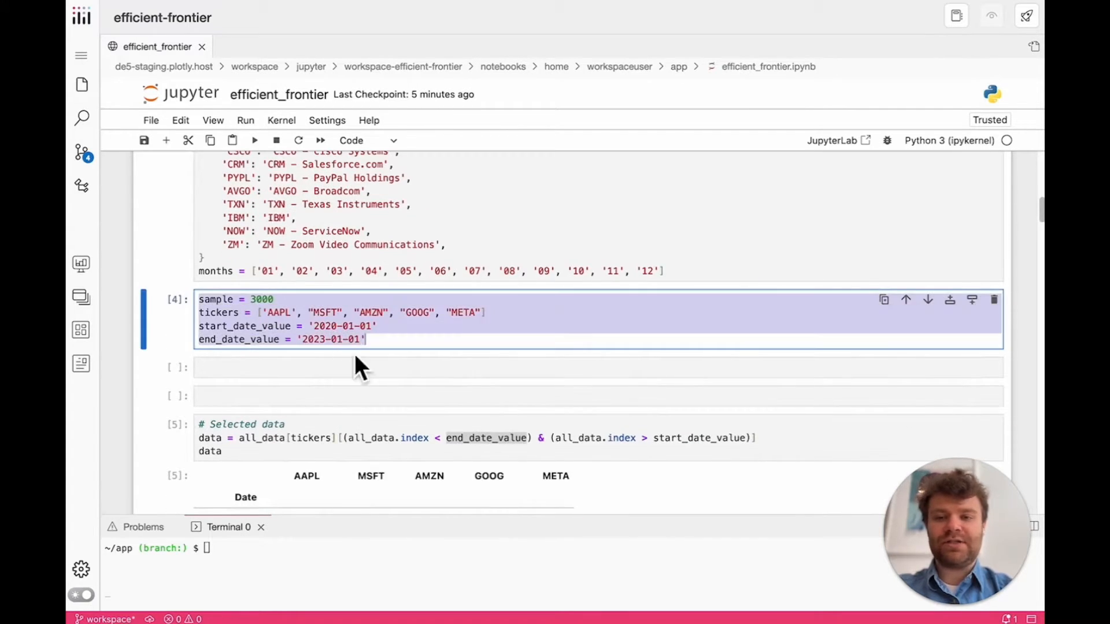
pyautogui.click(311, 312)
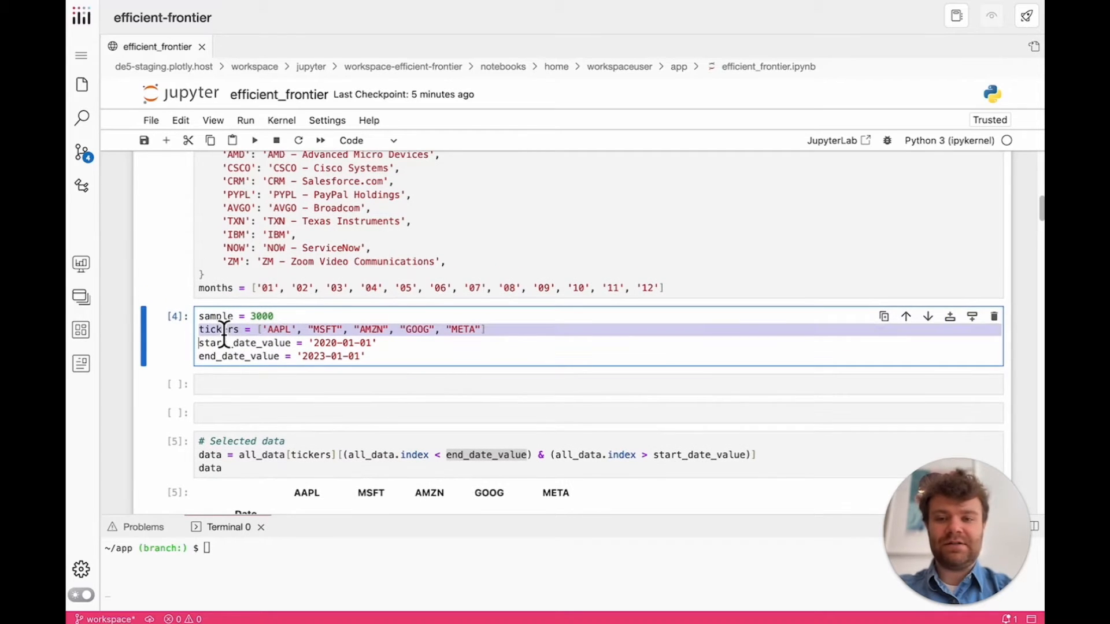
# - Review the notebook's daily returns, efficient-frontier scatter and cumulative-return charts, returning to the top
pyautogui.scroll(-3)
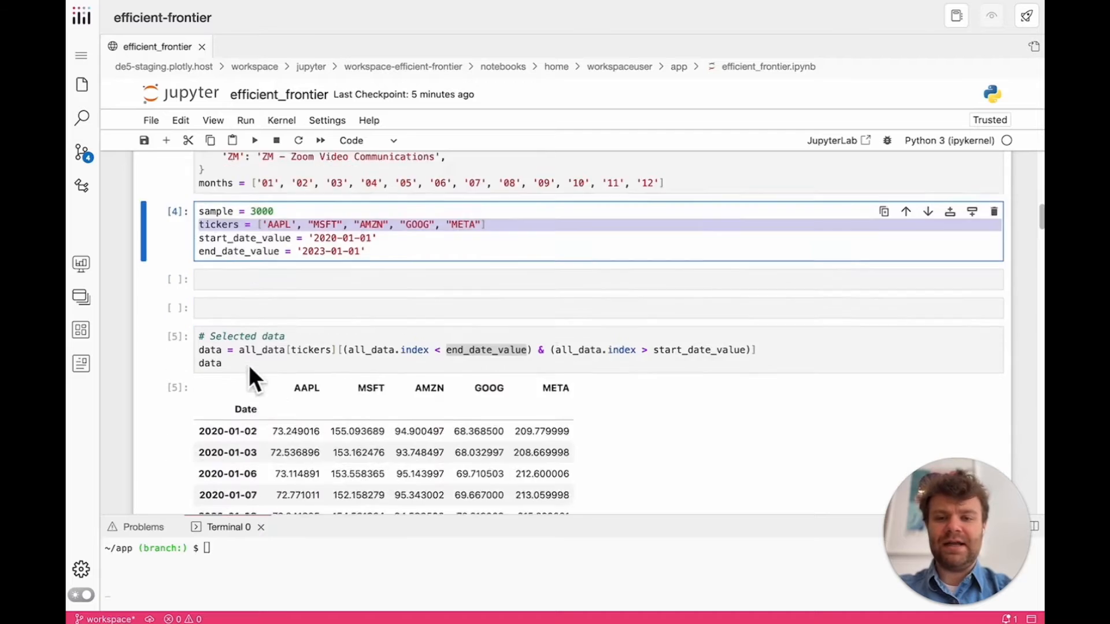
pyautogui.scroll(-3)
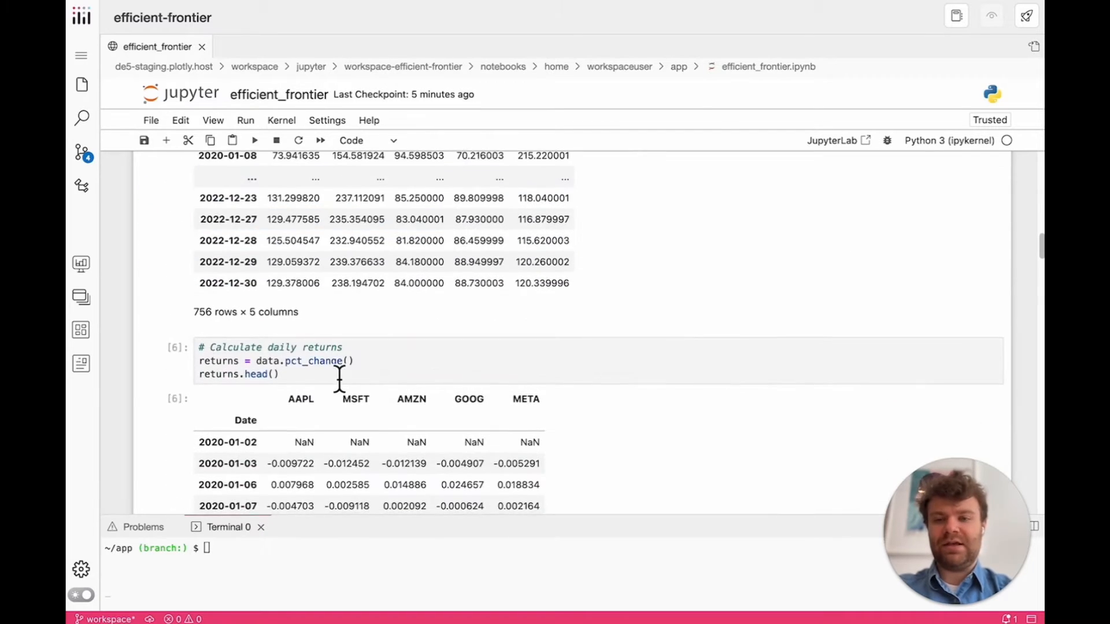
pyautogui.scroll(-3)
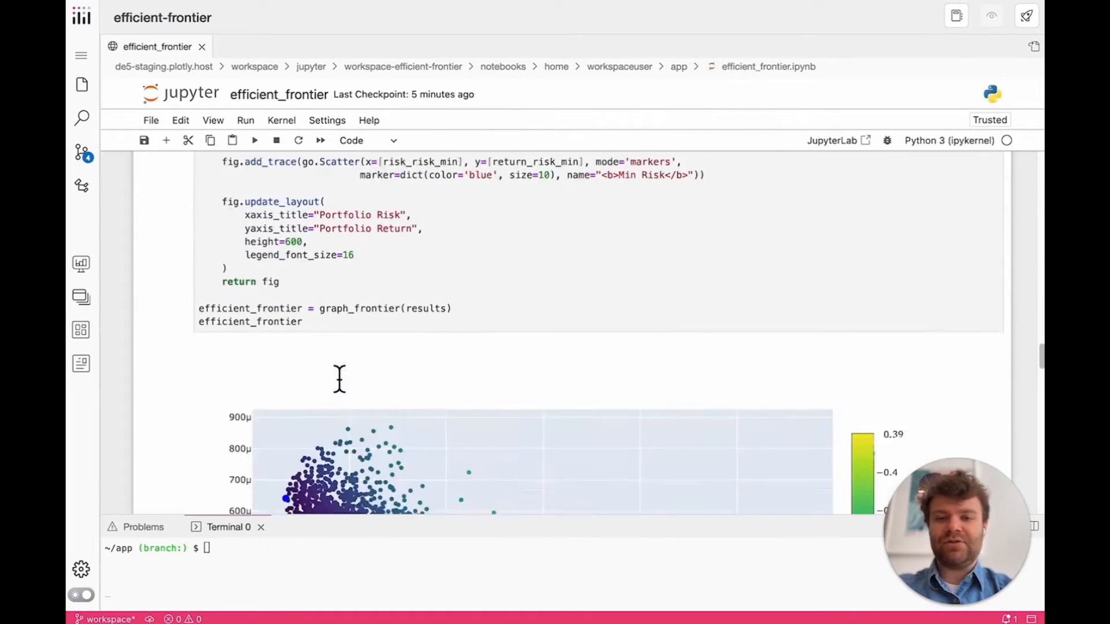
pyautogui.scroll(-3)
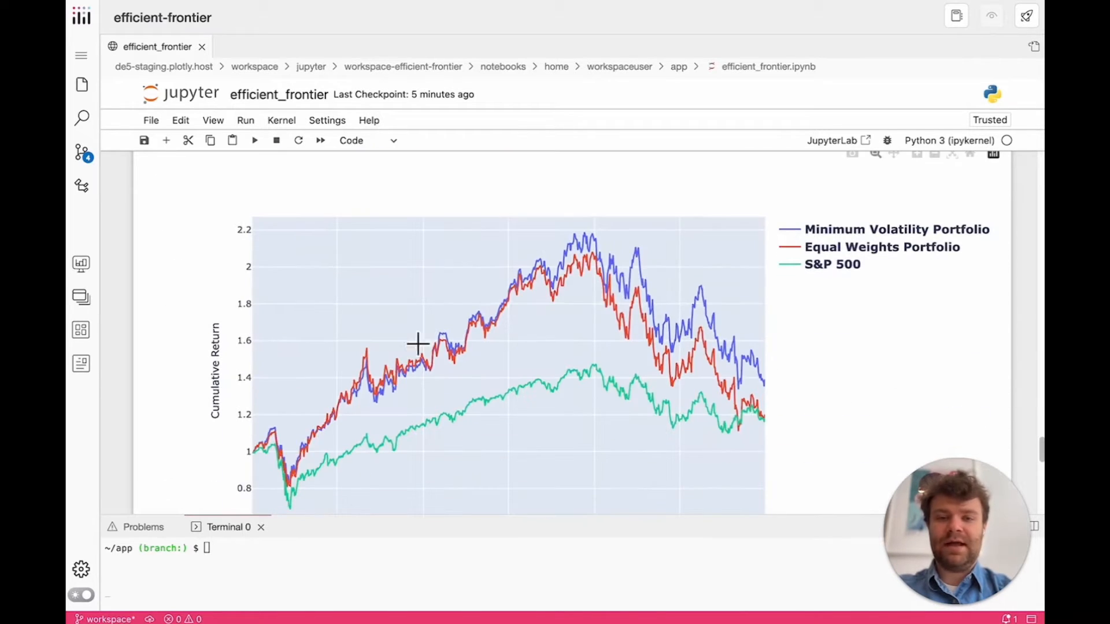
pyautogui.scroll(-3)
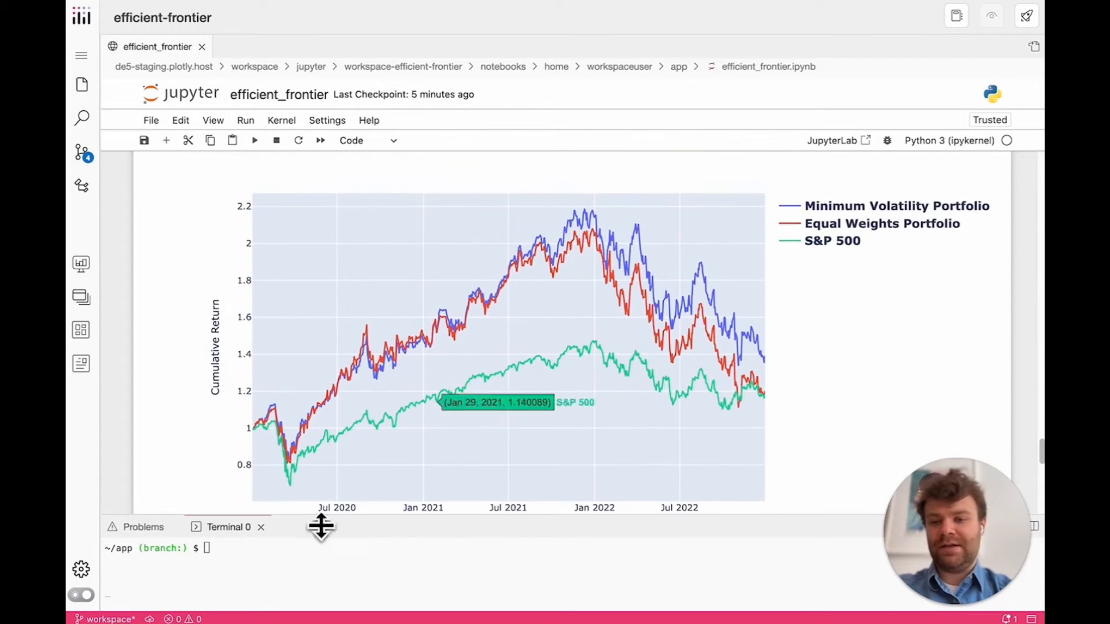
pyautogui.scroll(3)
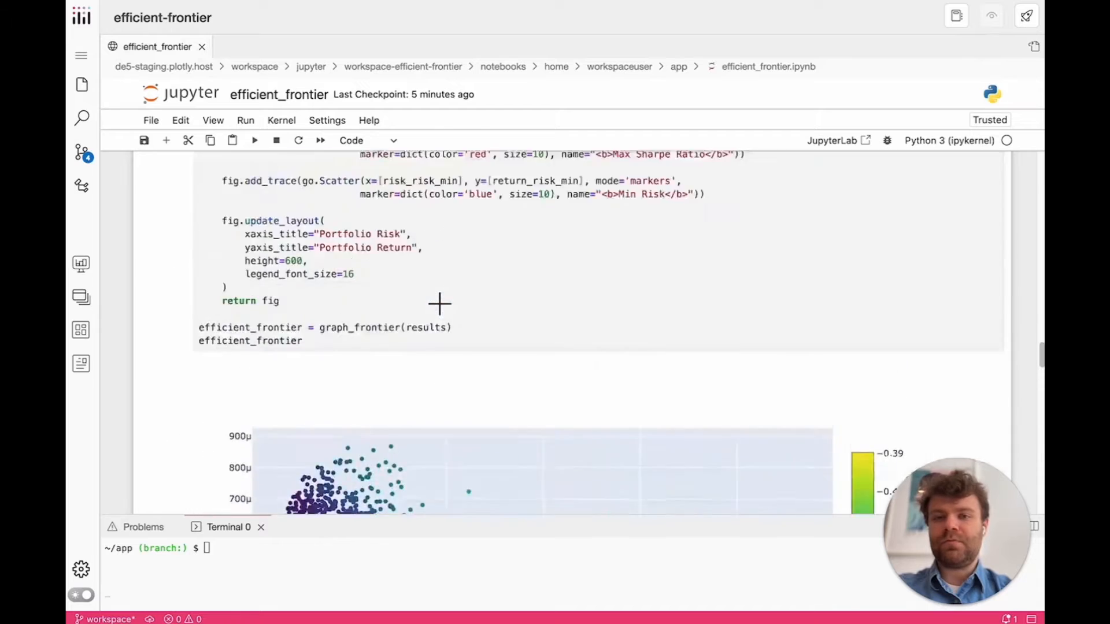
pyautogui.scroll(3)
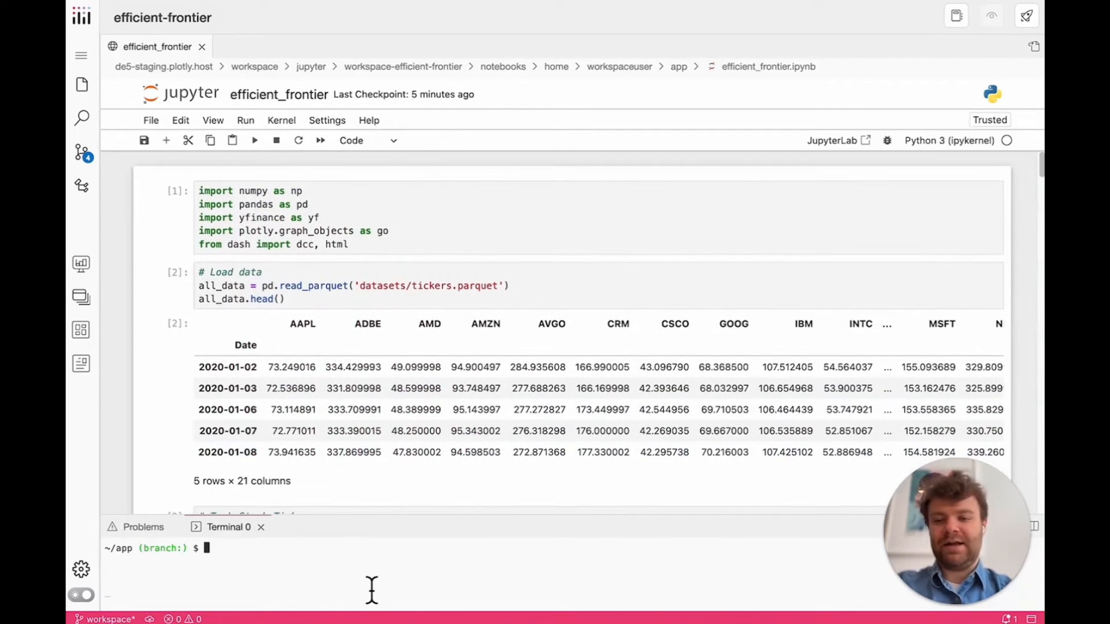
# - Launch App Studio for the notebook and show the app preview in full view
pyautogui.click(991, 15)
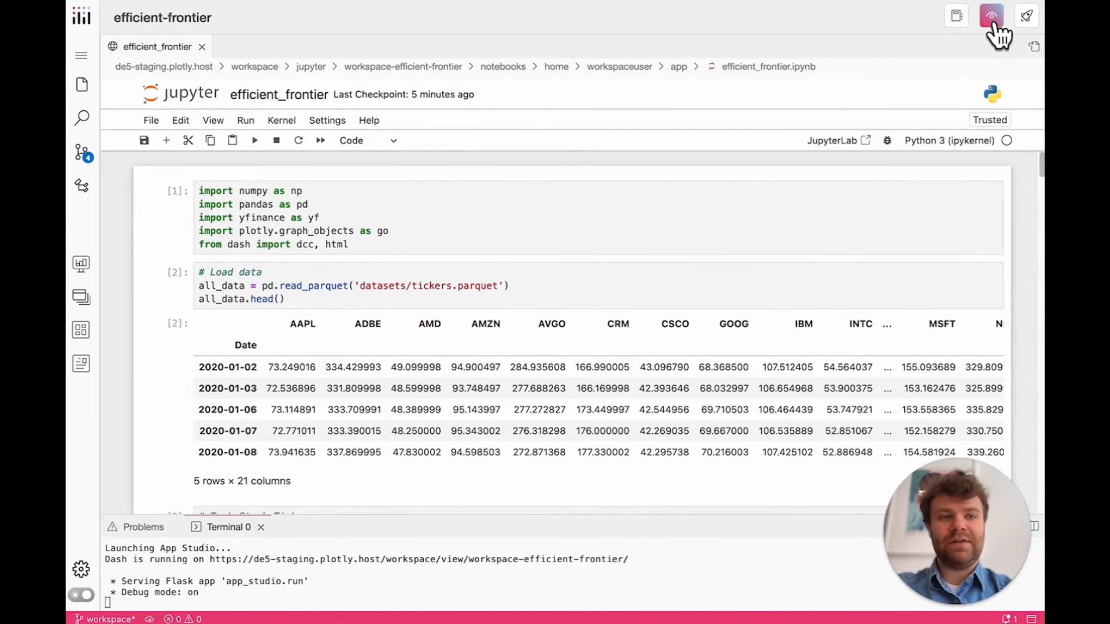
pyautogui.click(990, 16)
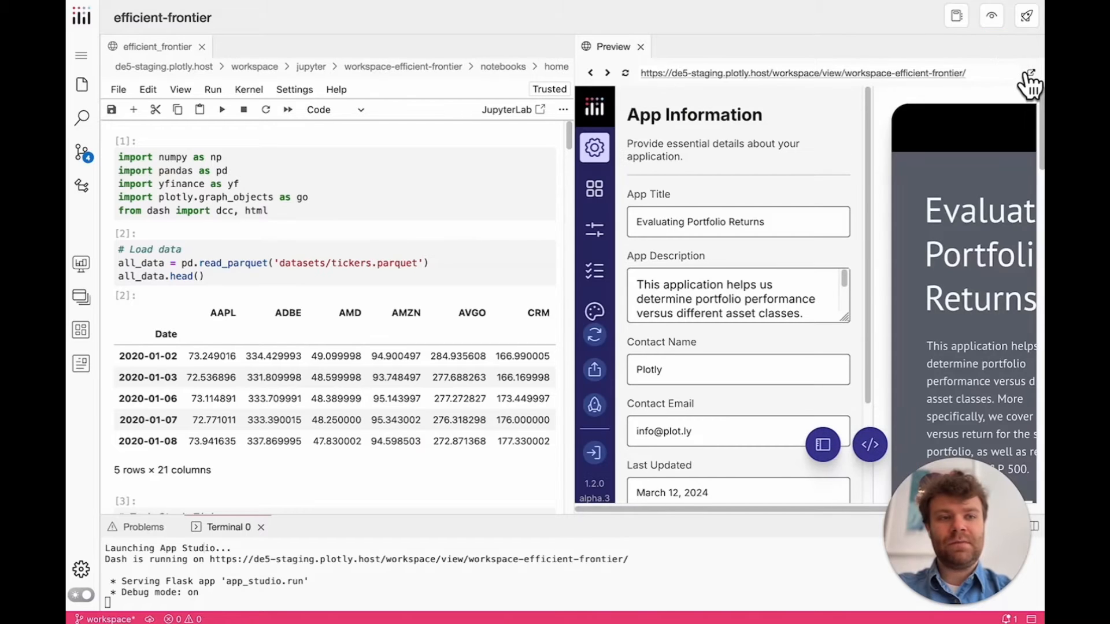
pyautogui.click(1027, 73)
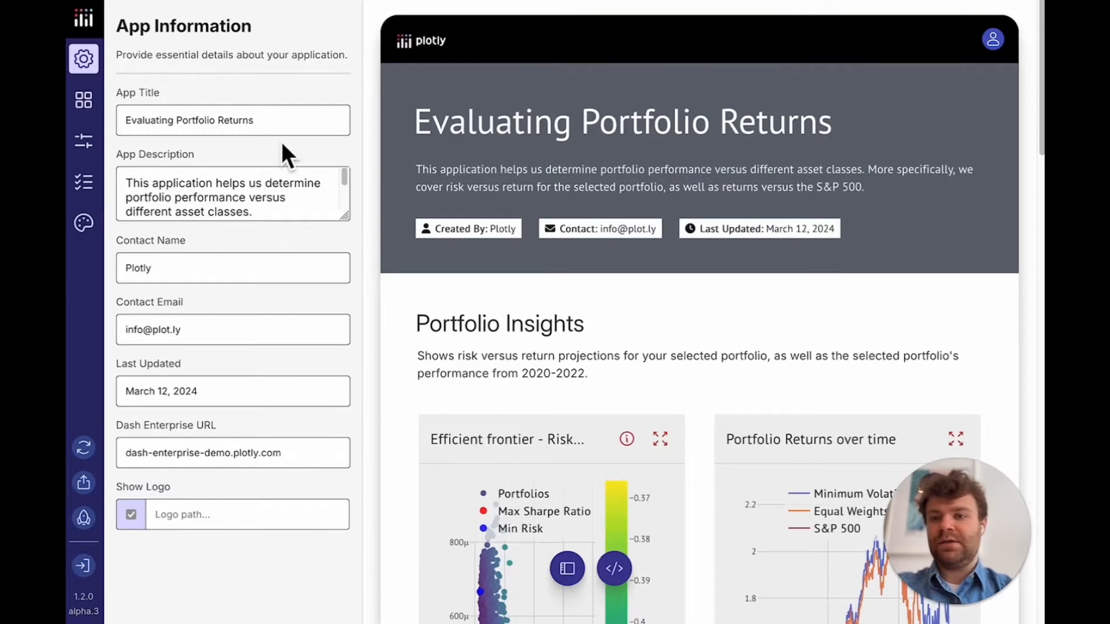
# - Review the Evaluating Portfolio Returns preview's charts, portfolio distribution and data tables
pyautogui.scroll(-3)
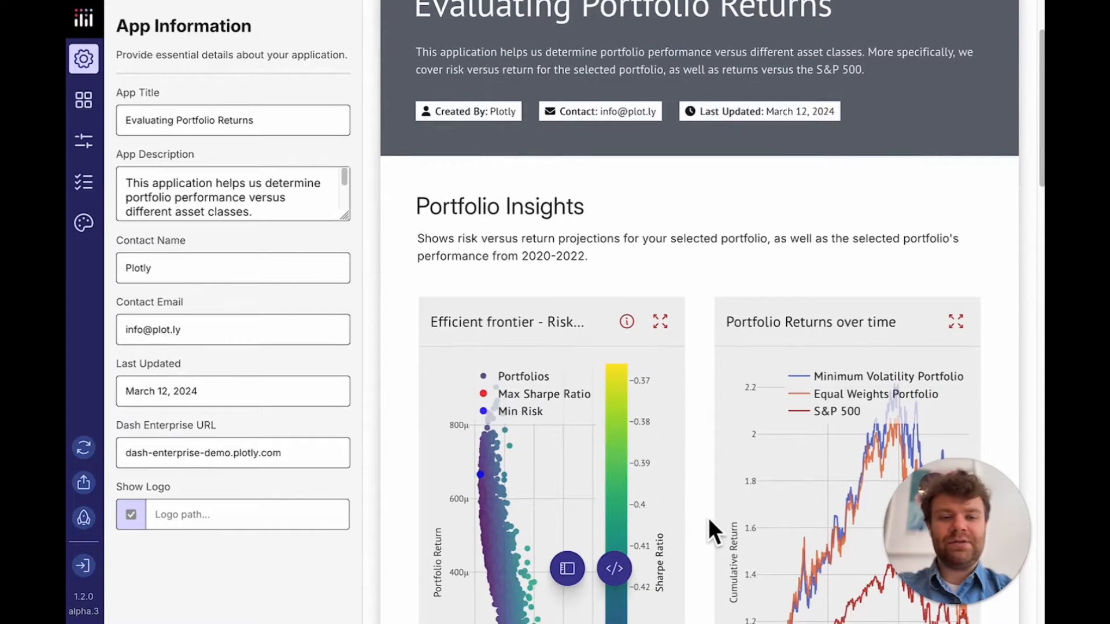
pyautogui.scroll(-3)
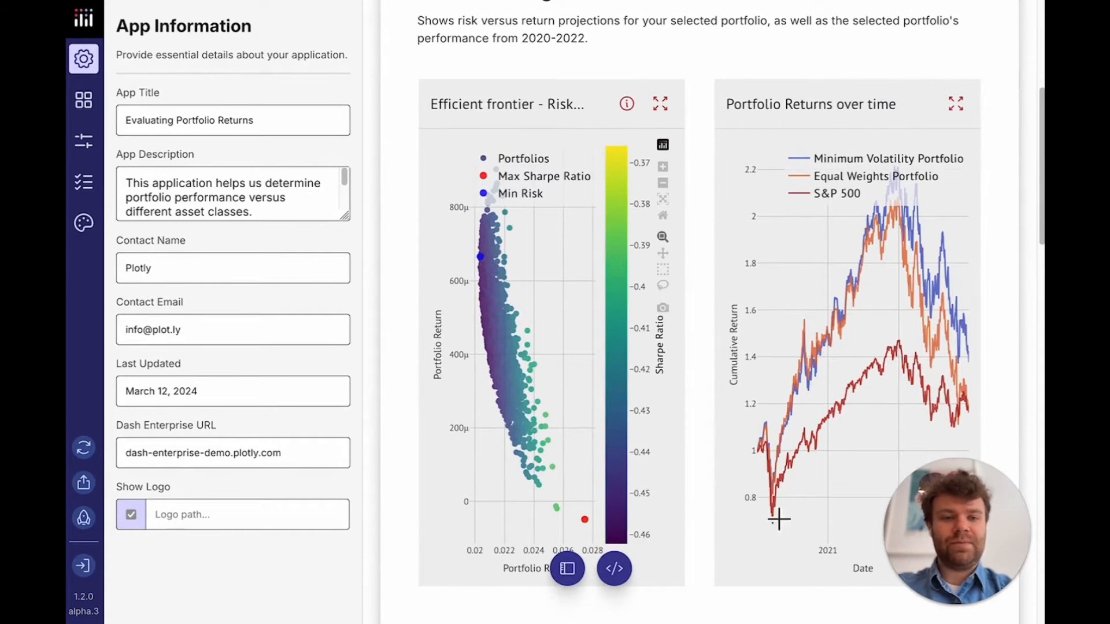
pyautogui.scroll(3)
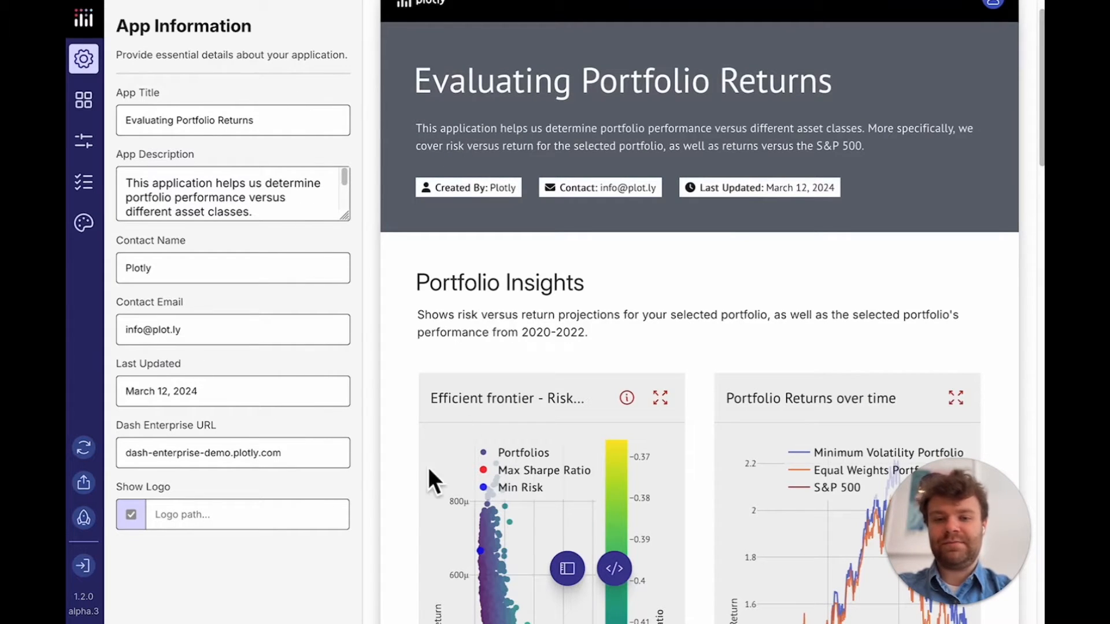
pyautogui.scroll(-3)
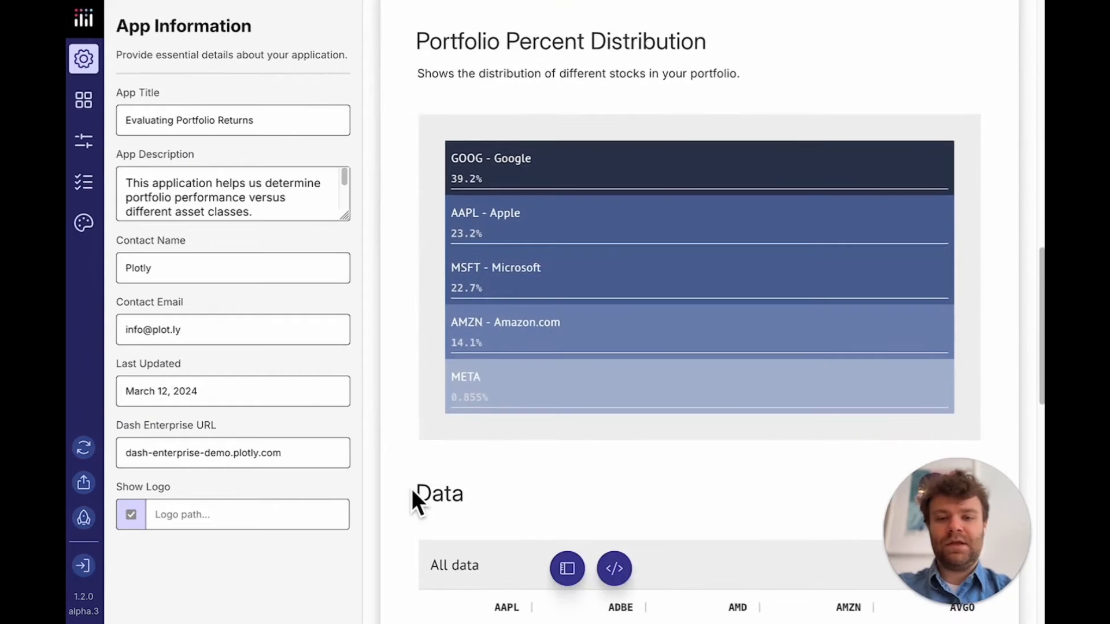
pyautogui.scroll(-3)
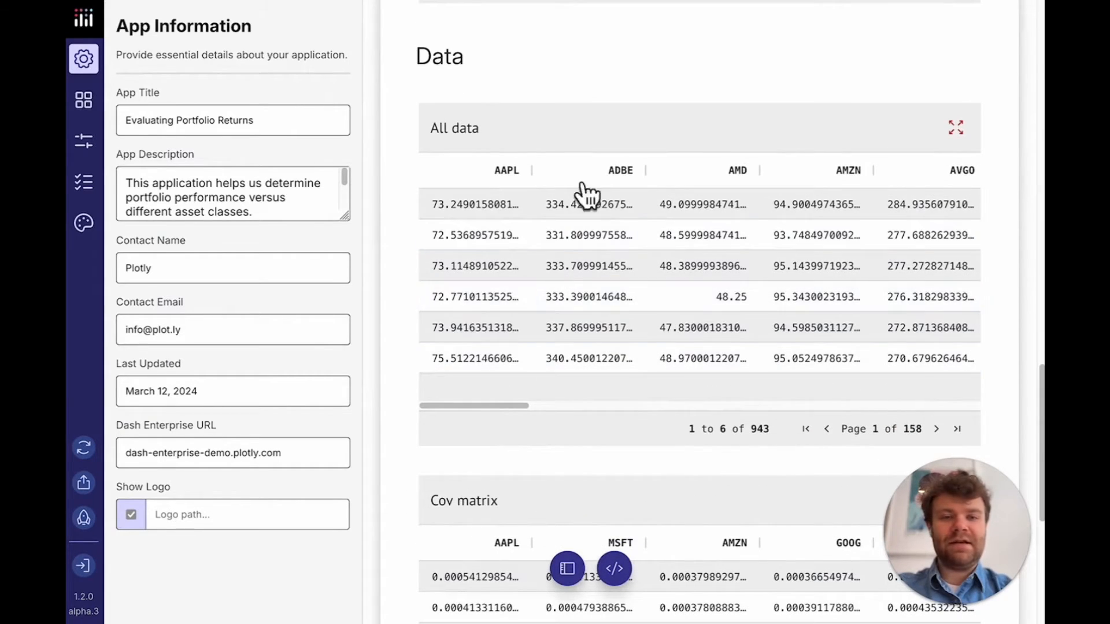
pyautogui.scroll(-3)
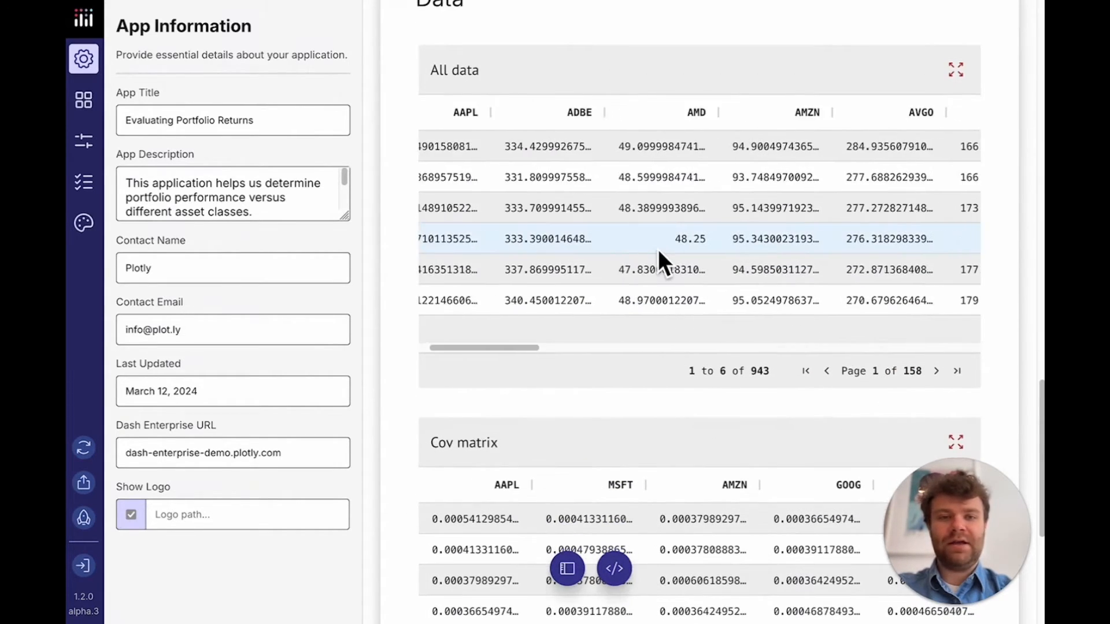
pyautogui.scroll(-3)
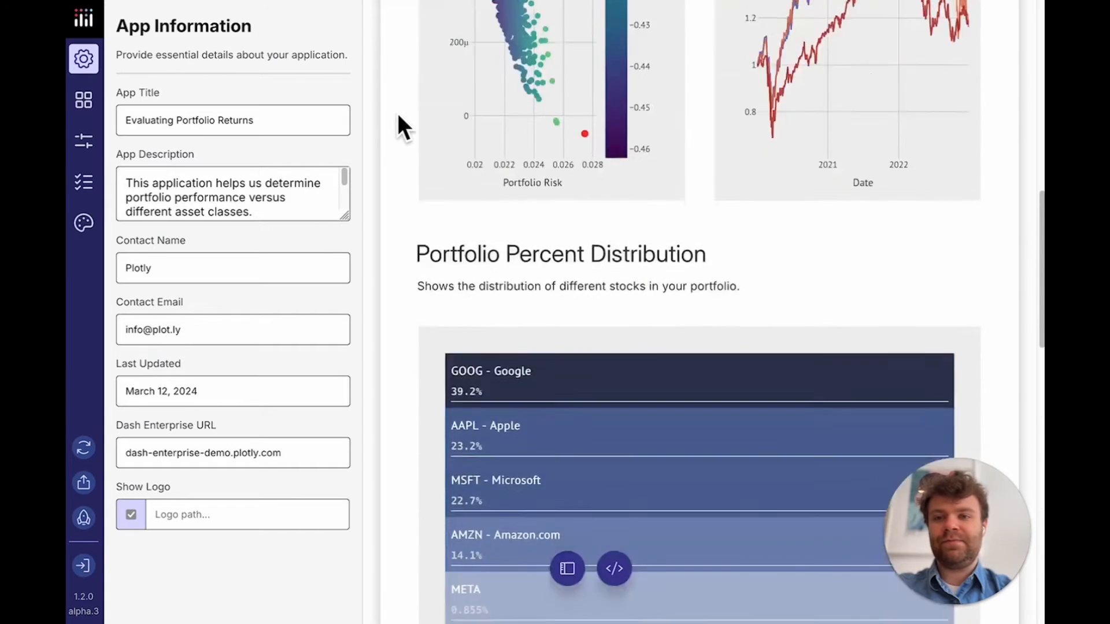
# - Show the Card Settings panel's Data section listing the app's tables
pyautogui.click(84, 100)
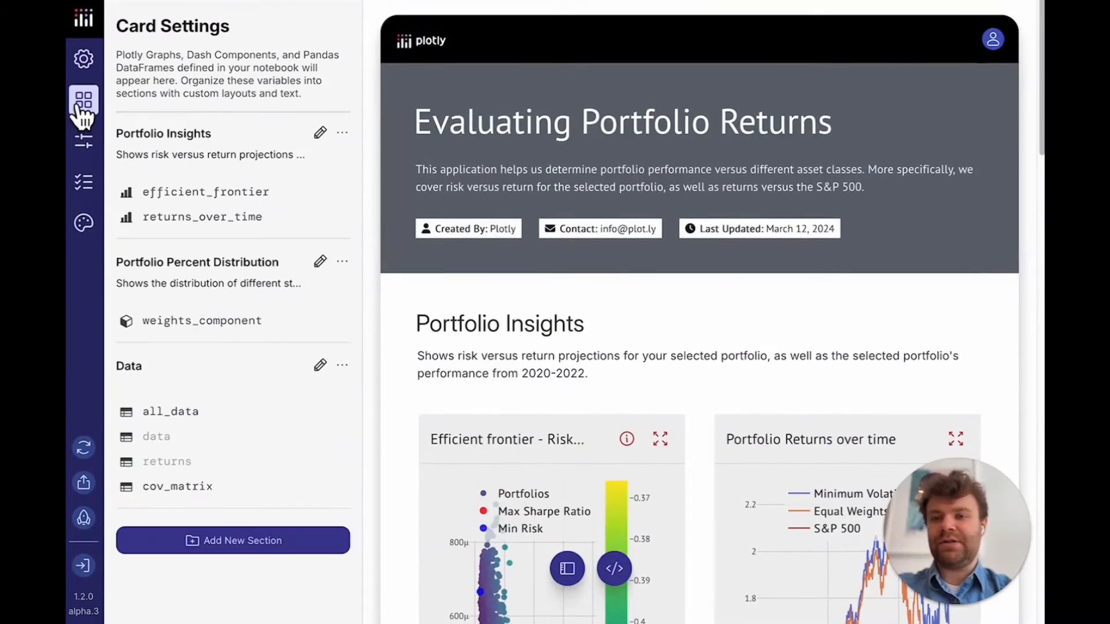
pyautogui.scroll(-3)
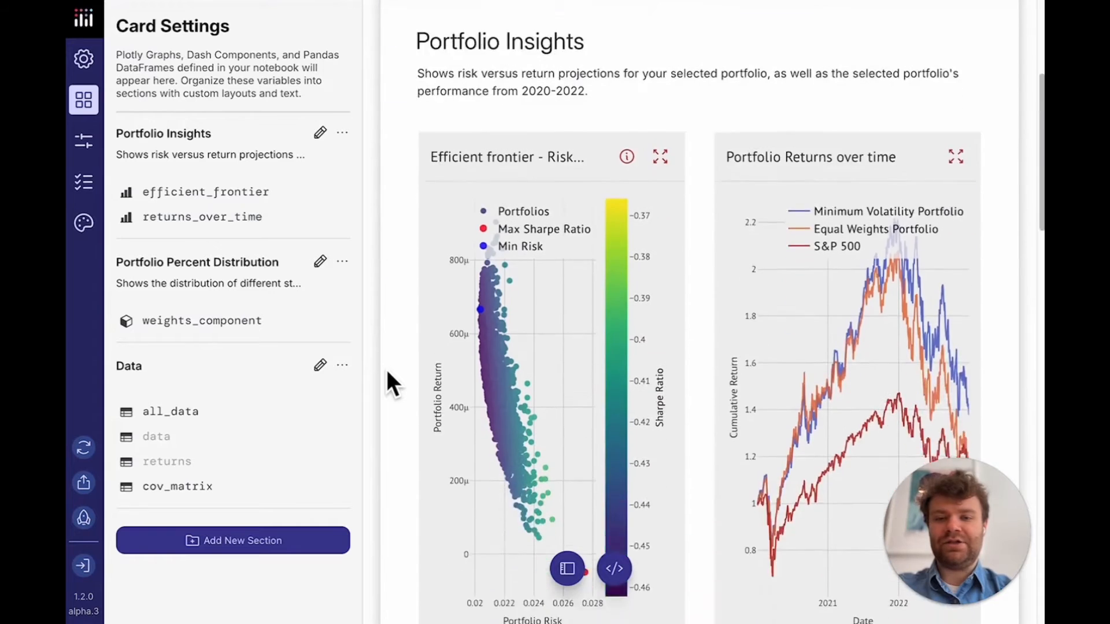
pyautogui.scroll(-3)
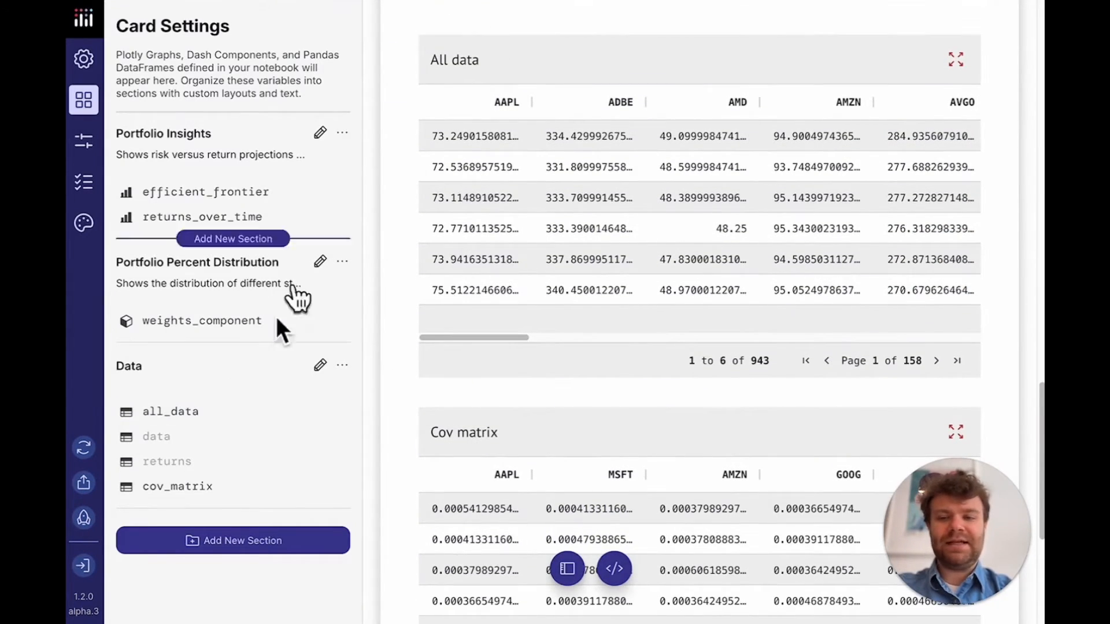
# - Hide the all_data table so Data shows only the Cov matrix
pyautogui.click(170, 412)
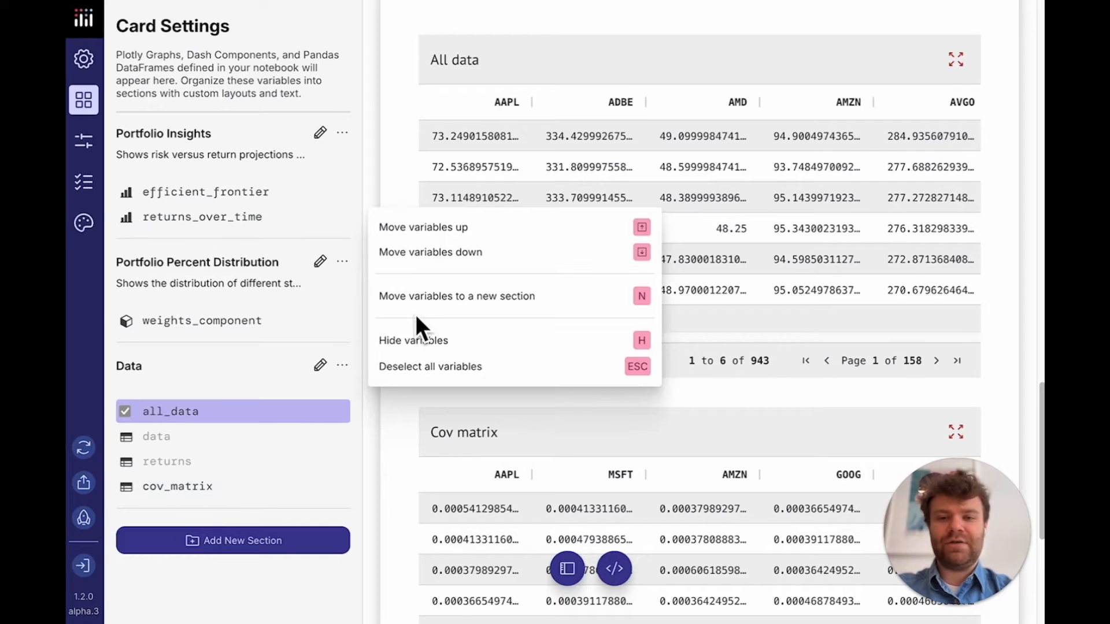
pyautogui.click(413, 340)
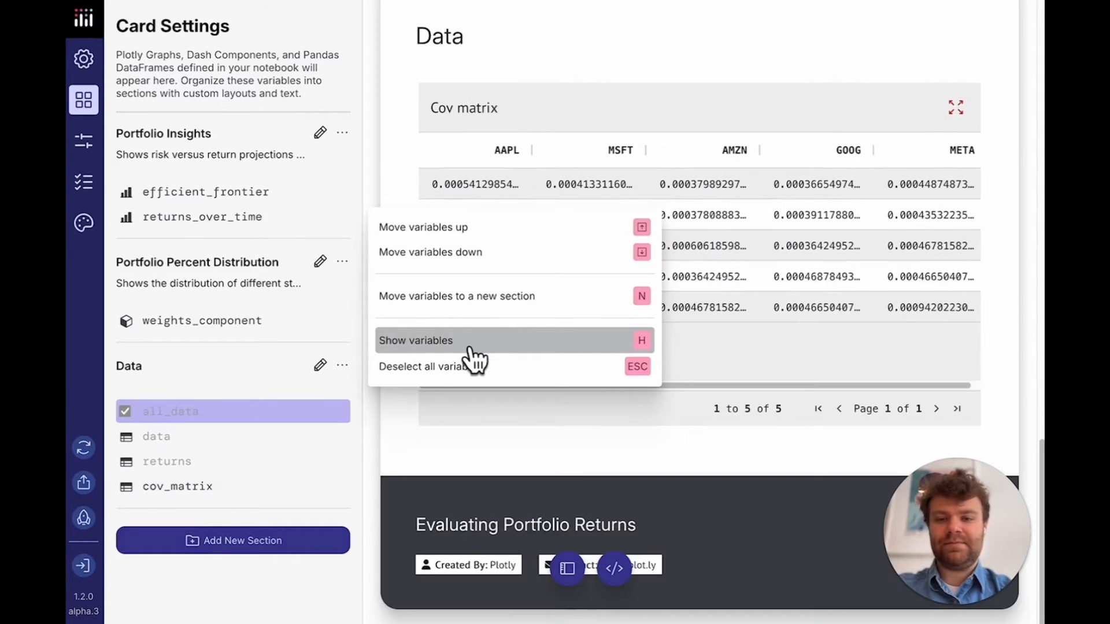
pyautogui.click(415, 340)
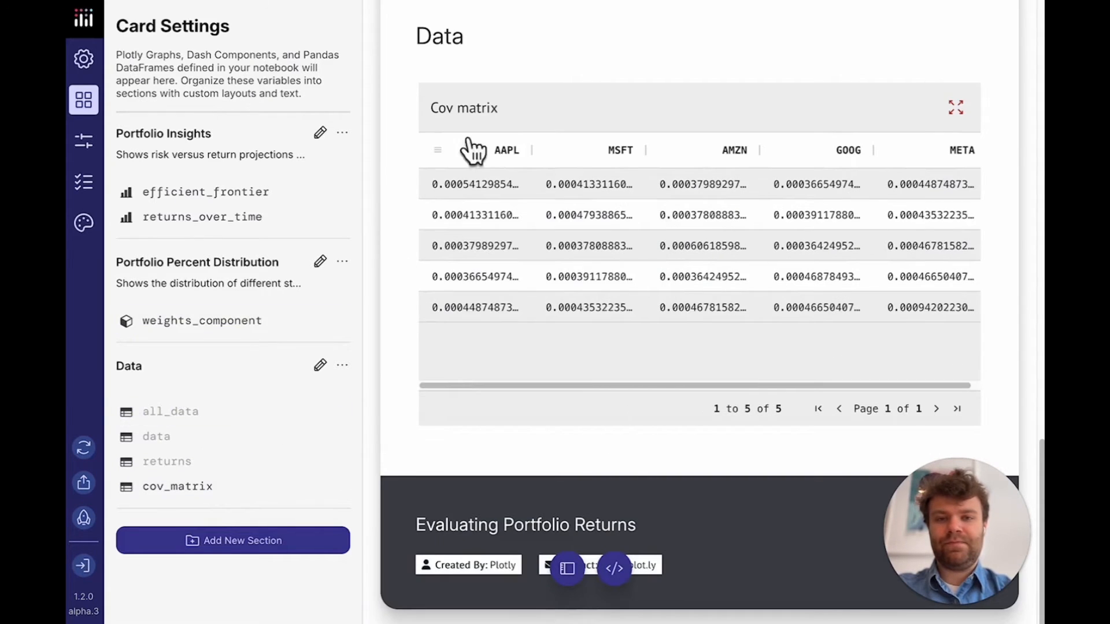
pyautogui.scroll(-3)
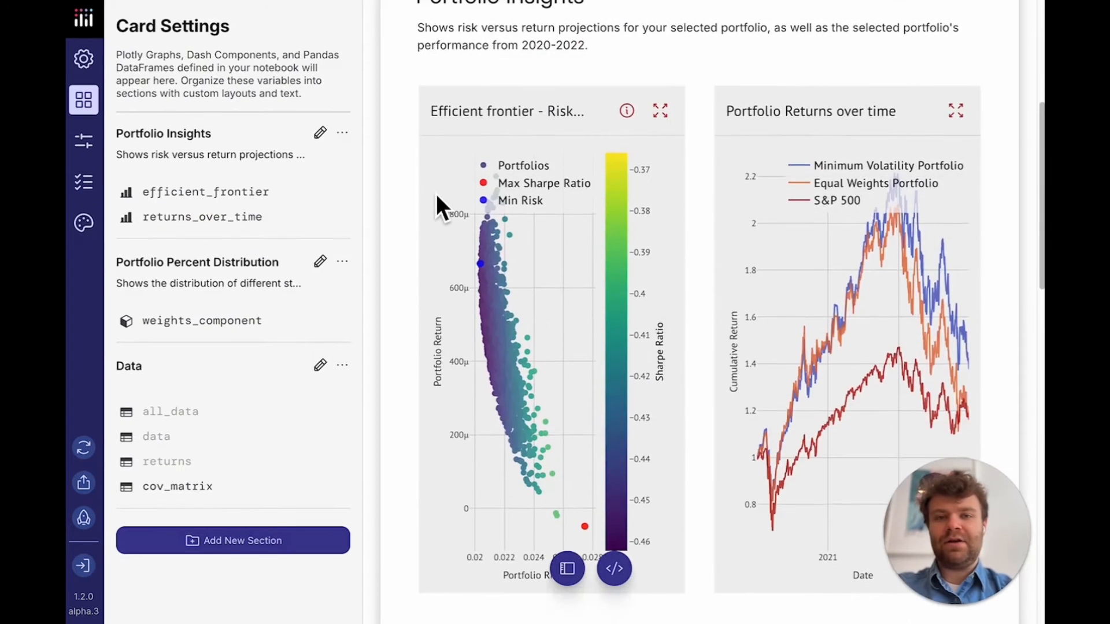
# - Give Portfolio Insights a single-column layout, stacking the efficient frontier and returns charts full width
pyautogui.click(319, 133)
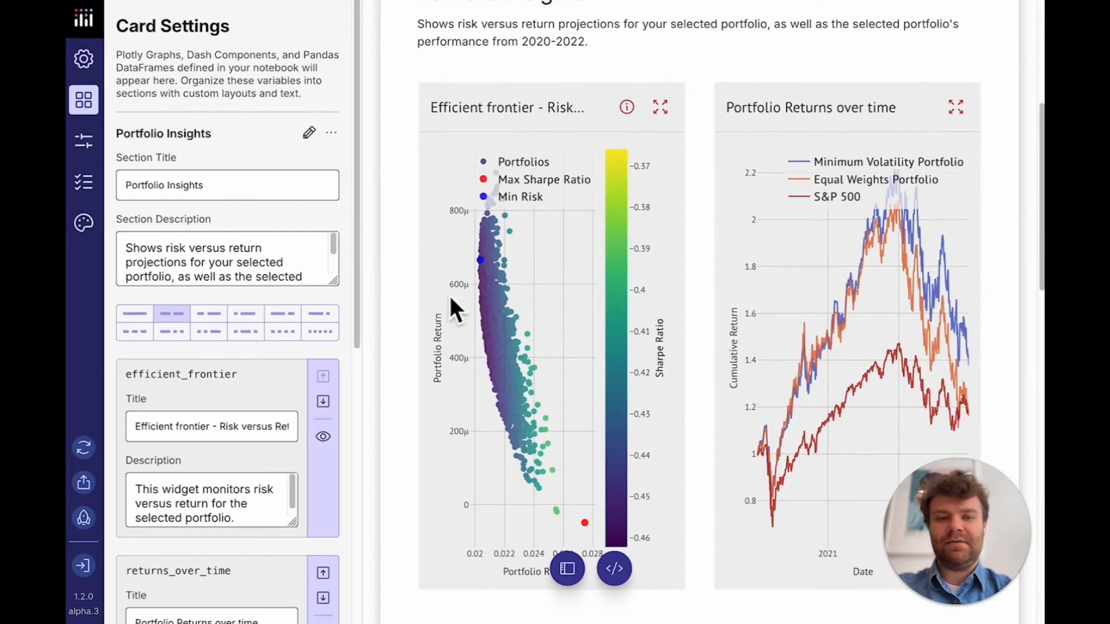
pyautogui.moveTo(494, 304)
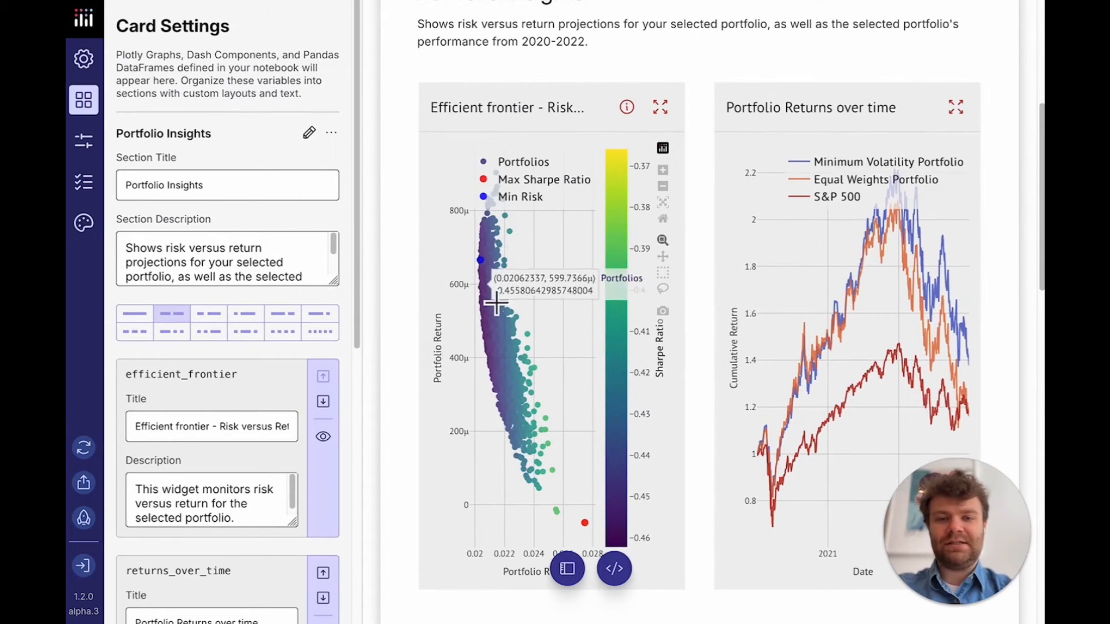
pyautogui.click(282, 316)
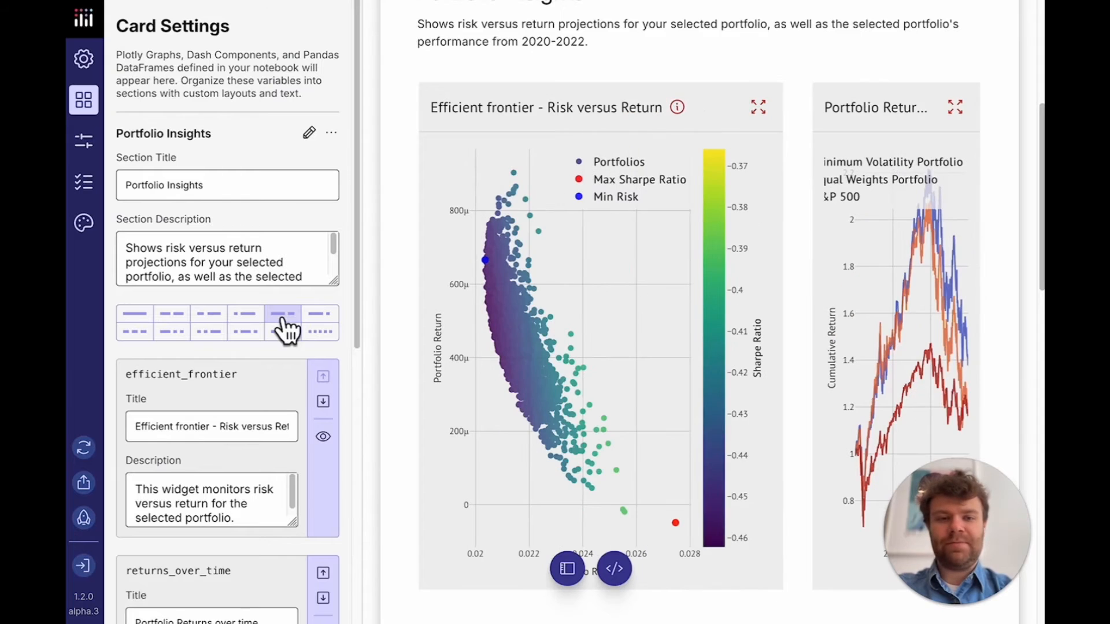
pyautogui.click(134, 323)
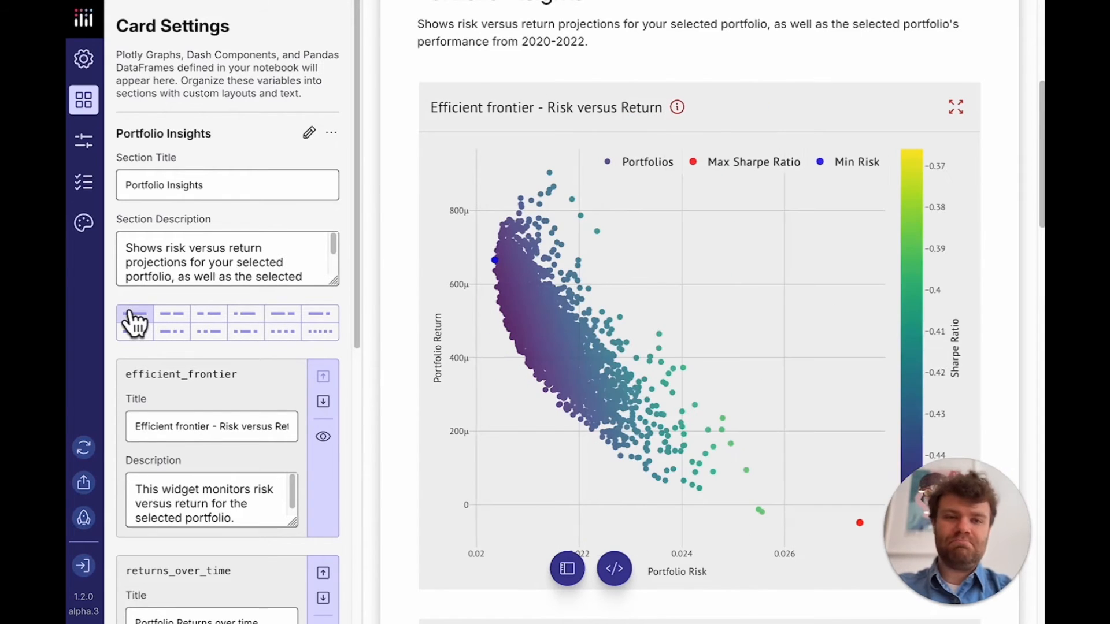
pyautogui.scroll(-3)
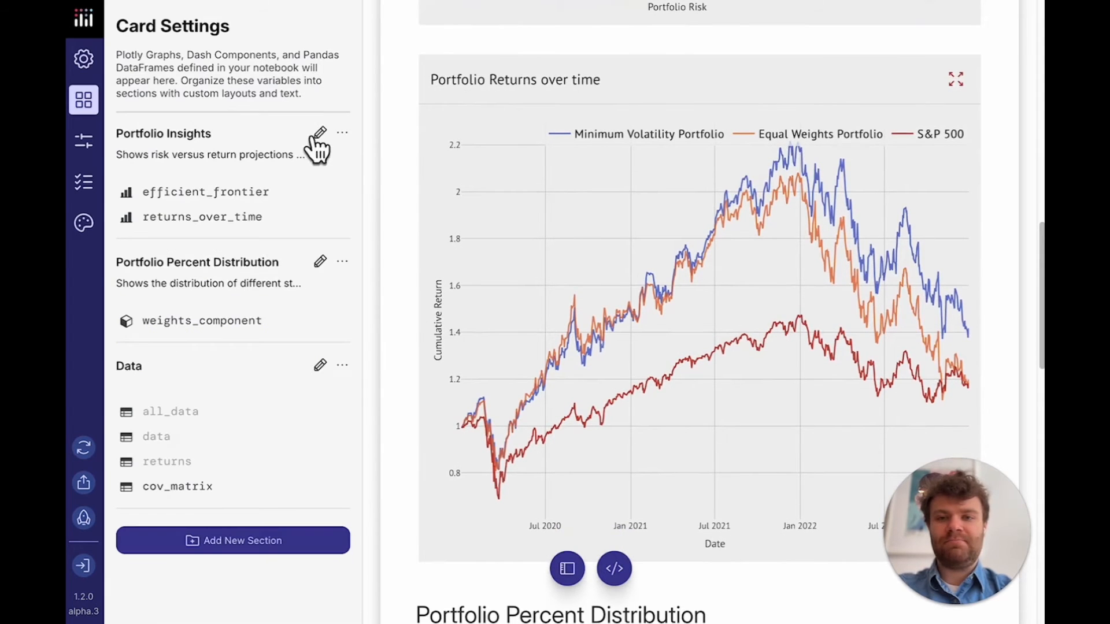
pyautogui.scroll(3)
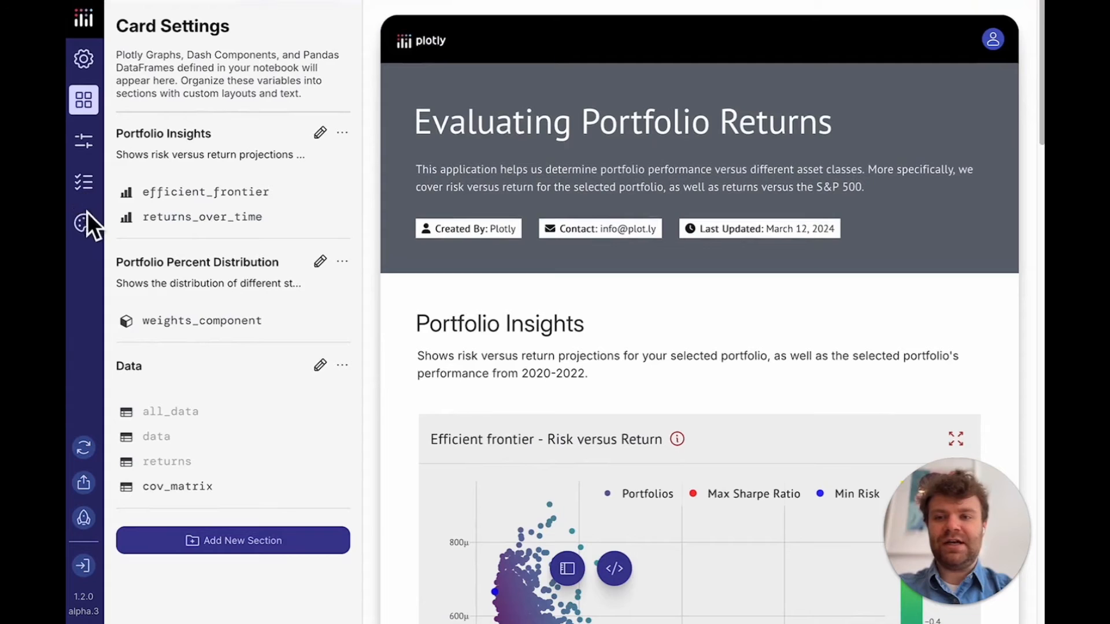
# - Try Dark Mode in App Styling, then switch back to light mode
pyautogui.click(83, 223)
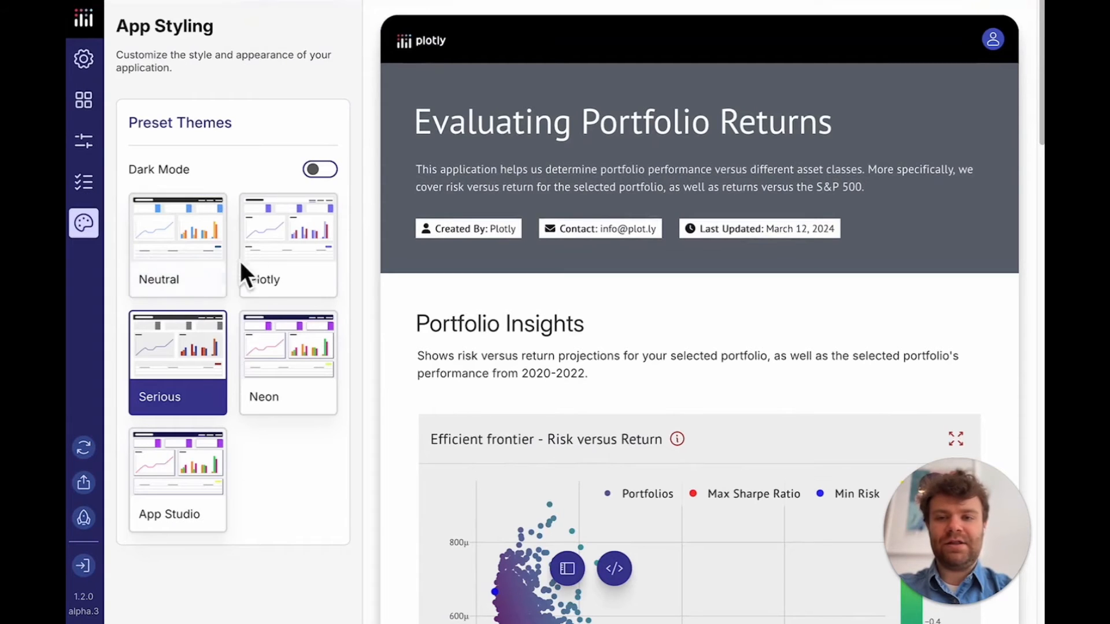
pyautogui.click(178, 244)
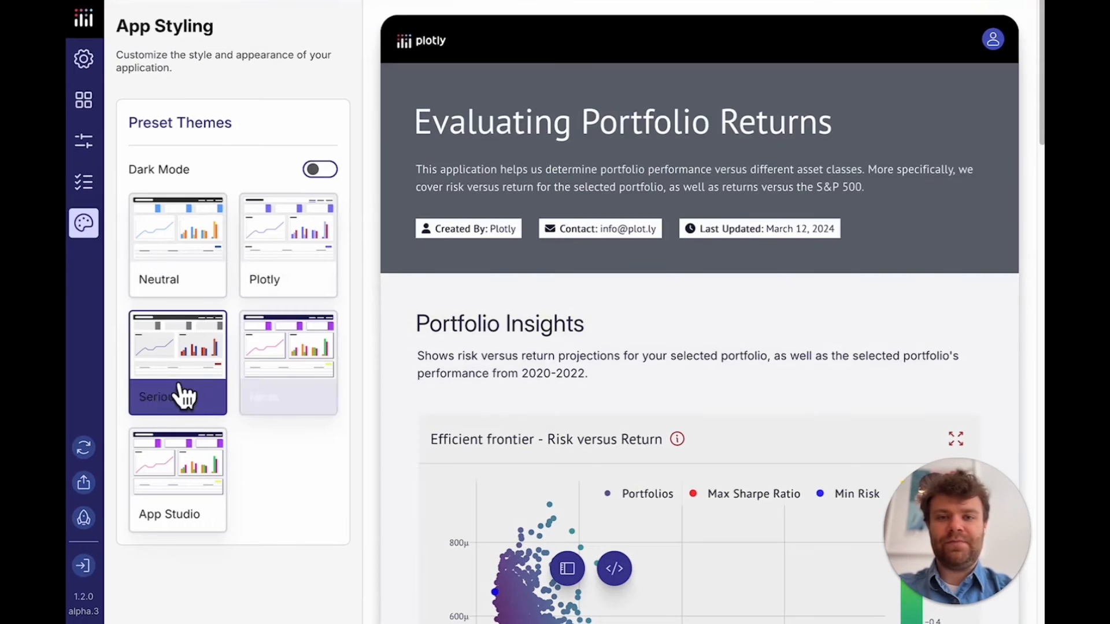
pyautogui.click(321, 169)
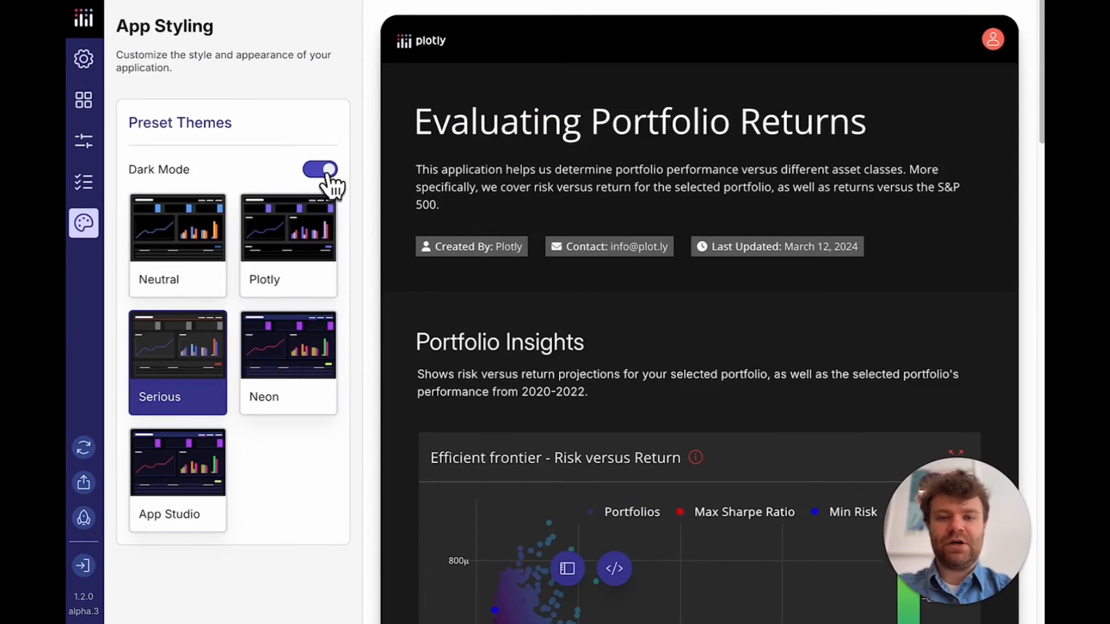
pyautogui.click(177, 244)
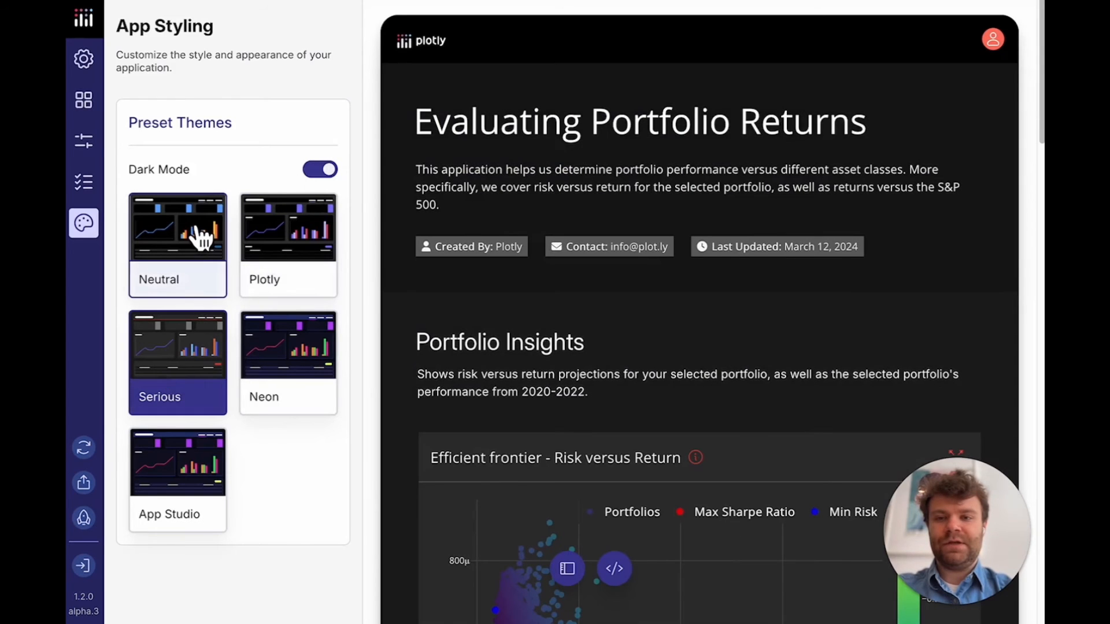
# - Apply the Neutral preset theme in light mode, giving a grey header and green S&P 500 line
pyautogui.click(320, 168)
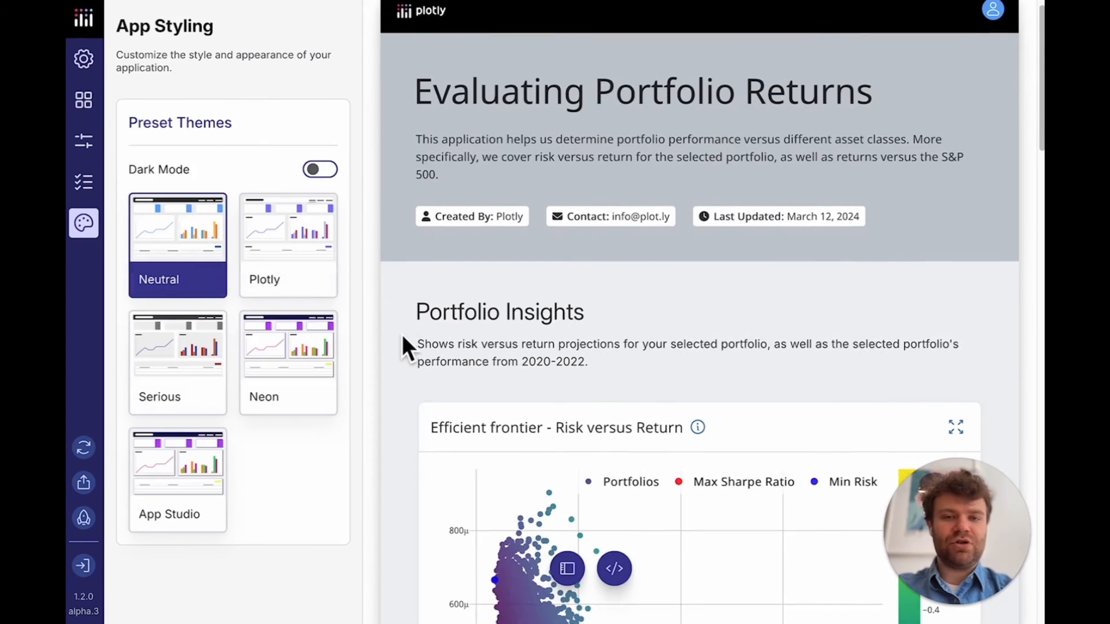
pyautogui.scroll(-3)
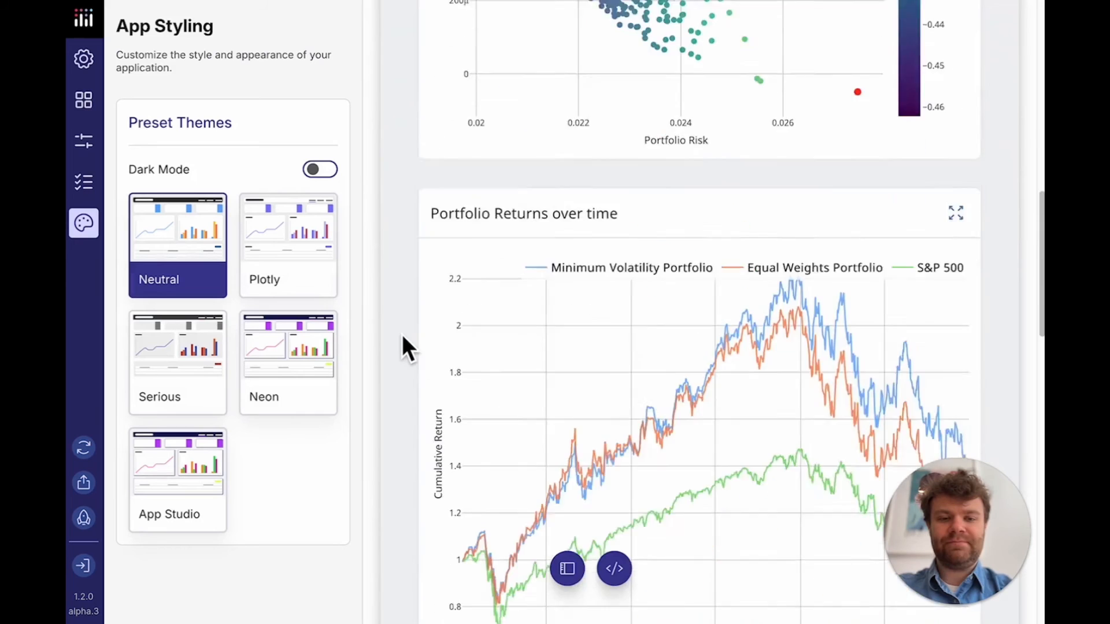
pyautogui.scroll(-3)
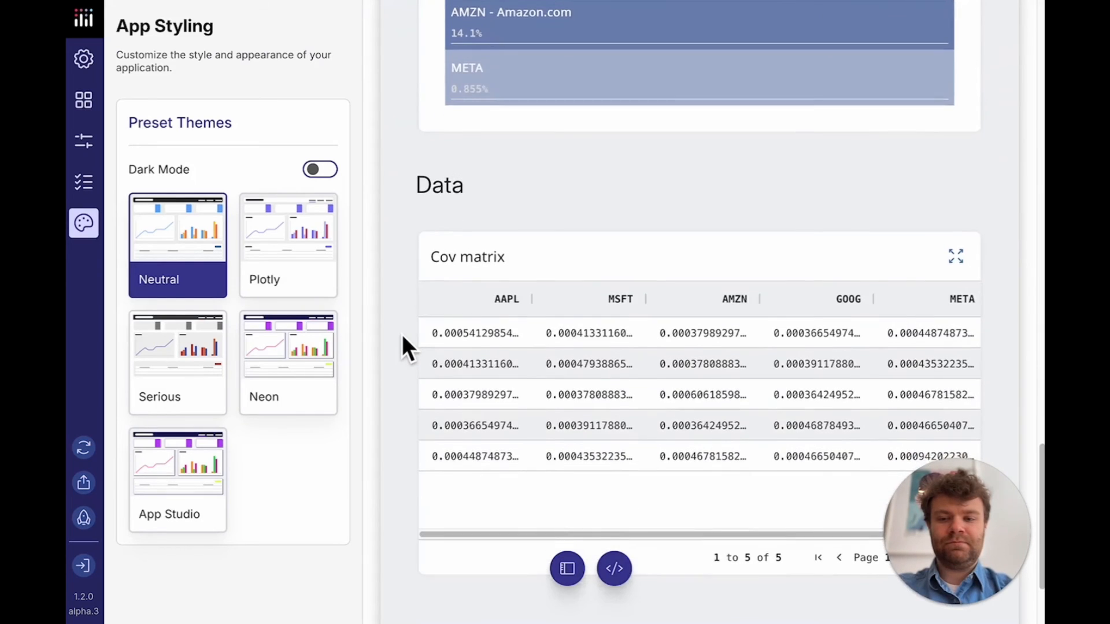